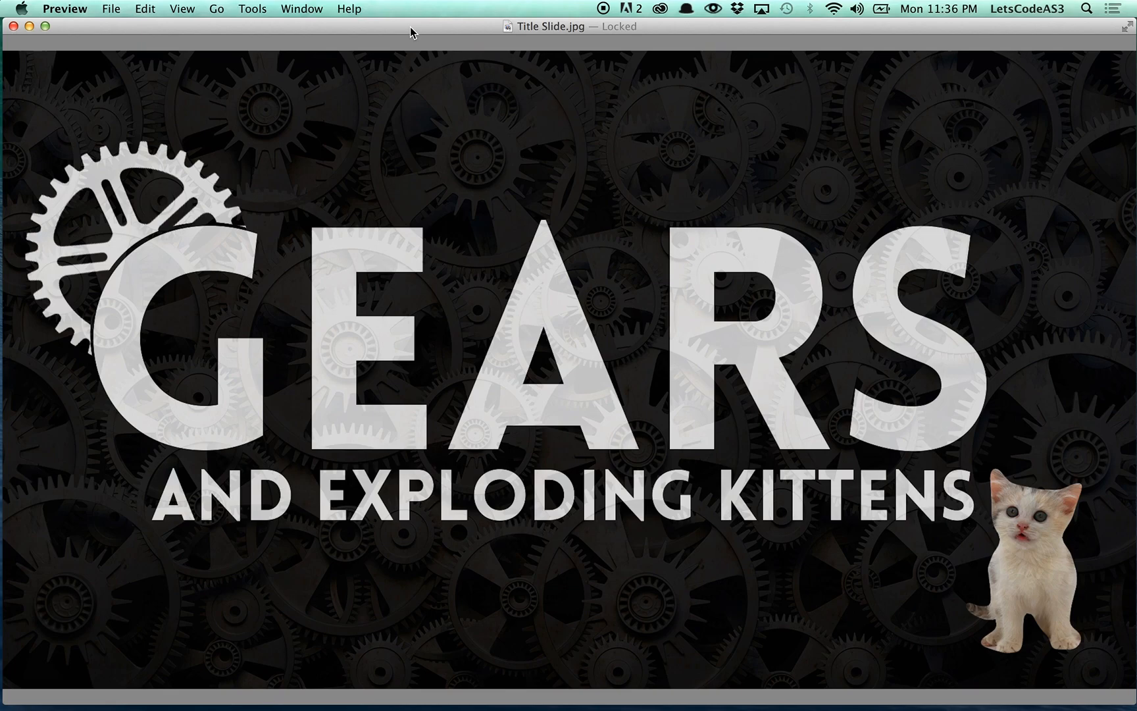
Close the Preview window showing Title Slide.jpg, returning to the desktop.
click(566, 27)
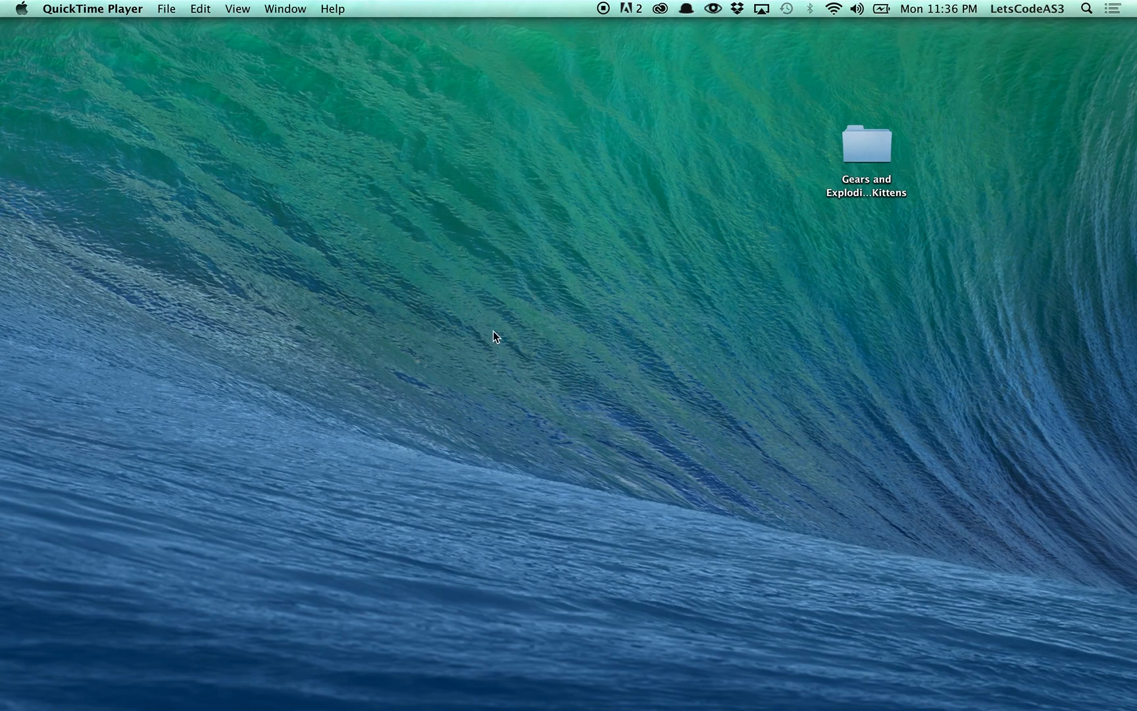
Open the project folder, preview Title Slide.jpg and instructions, then list Clips subfolders 001–009.
click(865, 142)
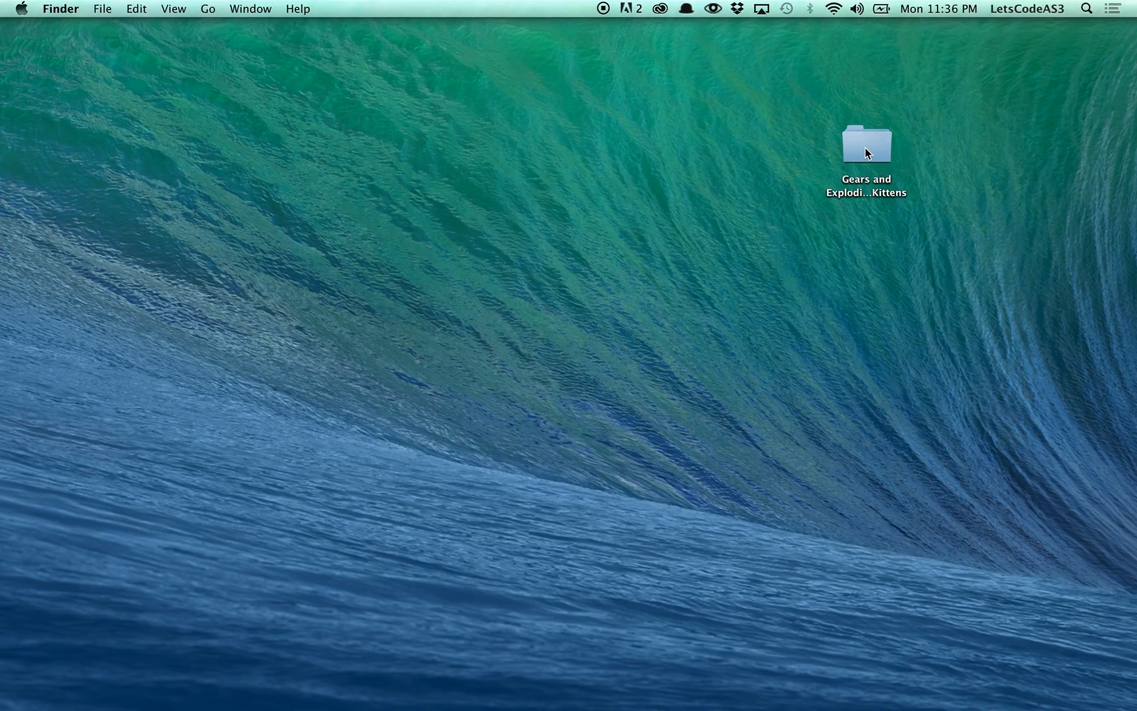
double_click(865, 141)
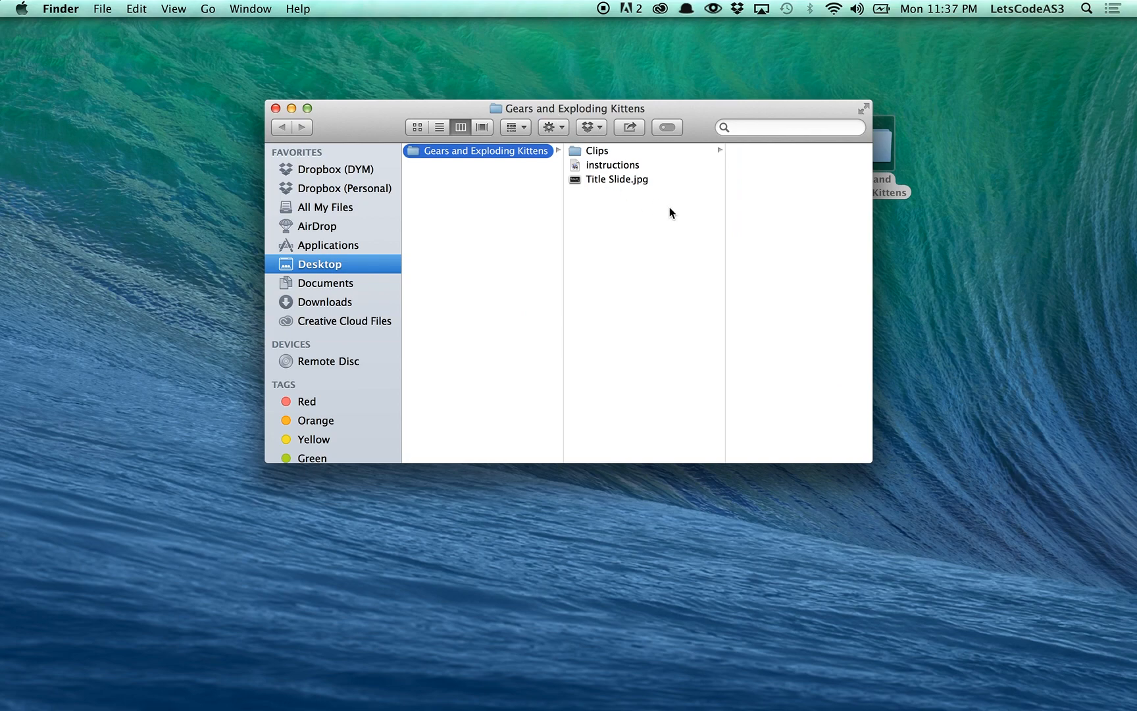
click(617, 179)
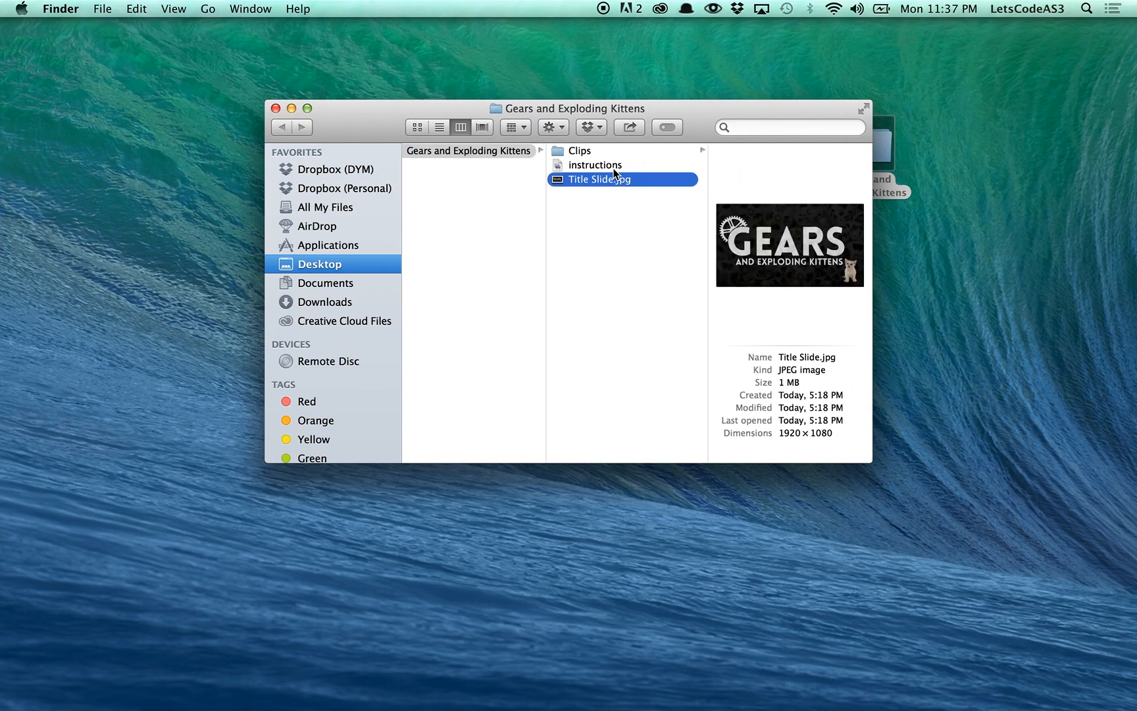
click(594, 164)
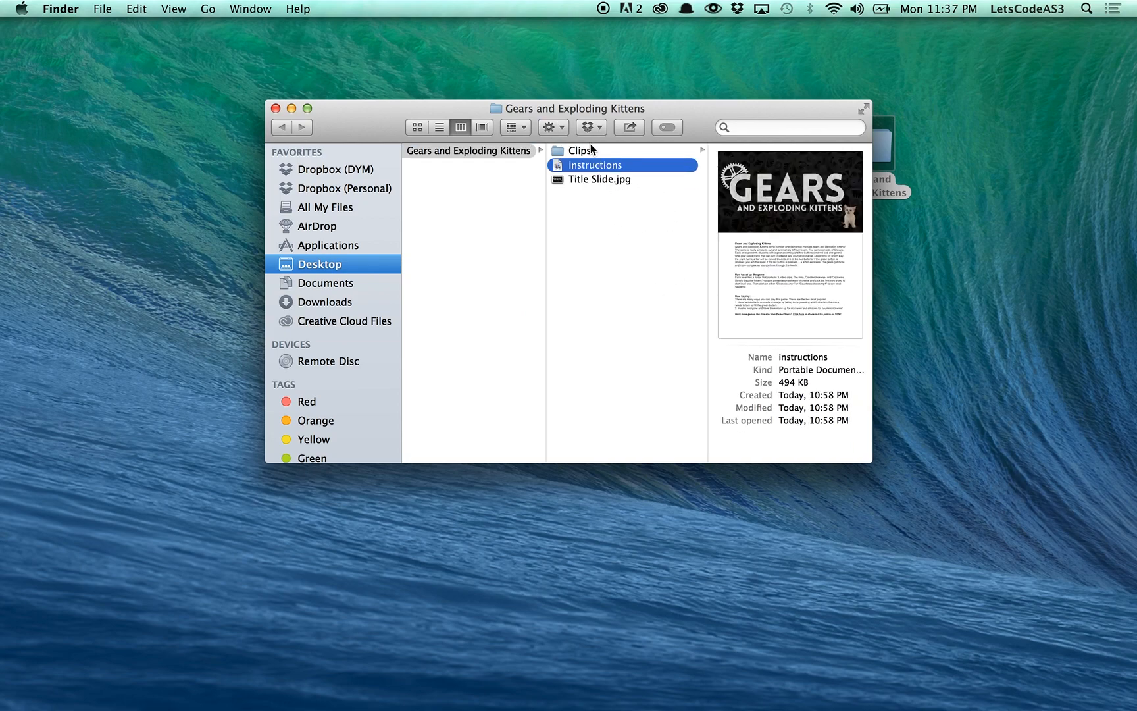
click(579, 150)
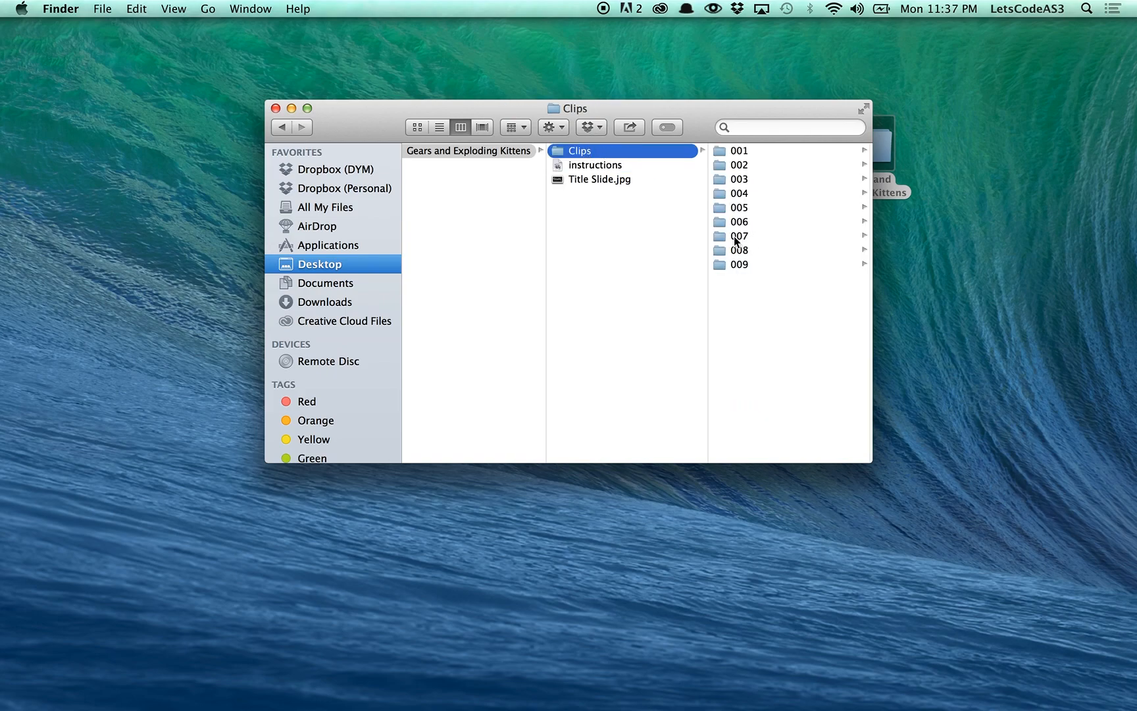
mouse_move(777, 319)
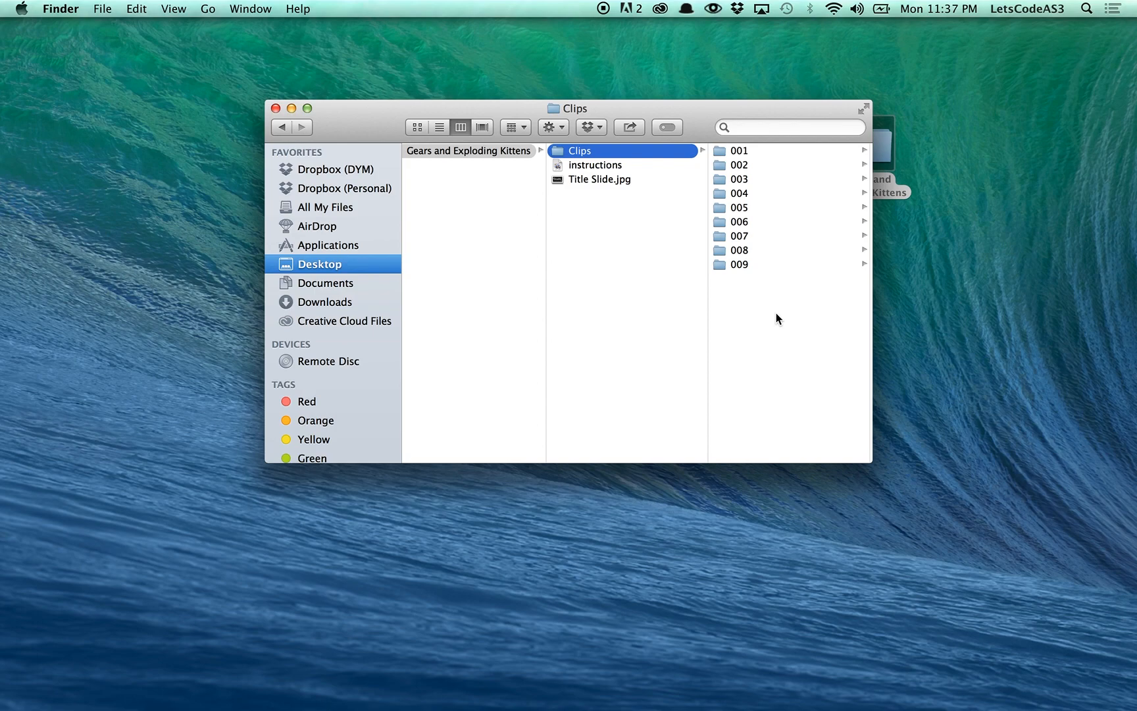
mouse_move(760, 263)
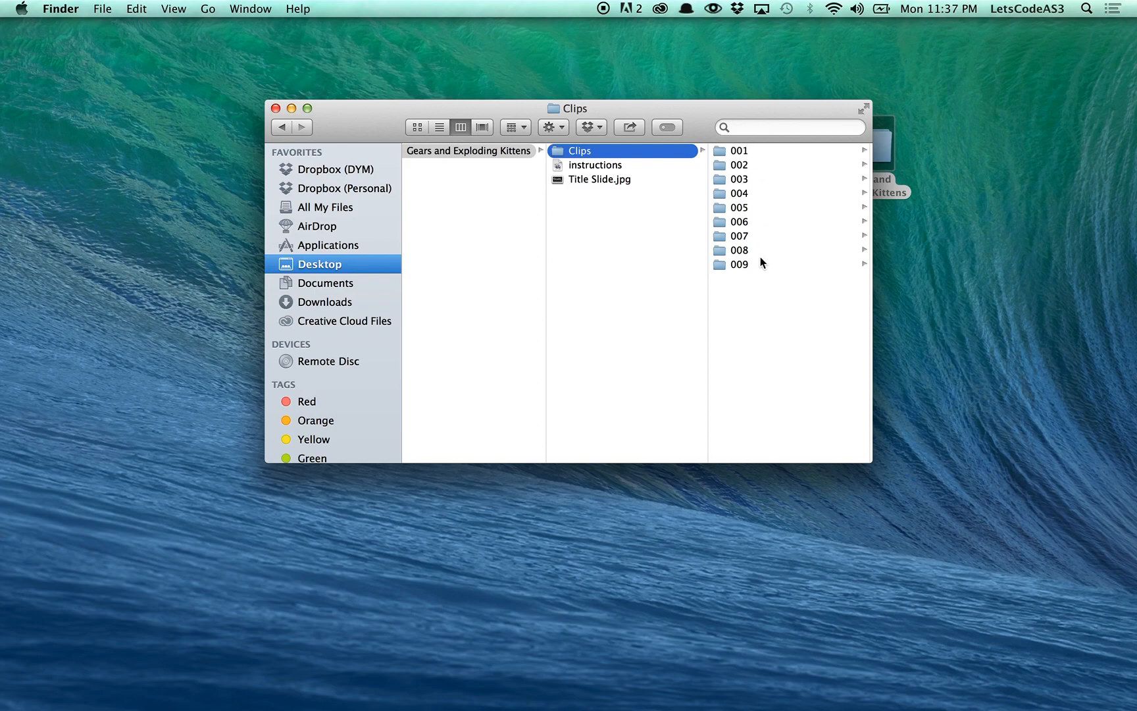
mouse_move(777, 315)
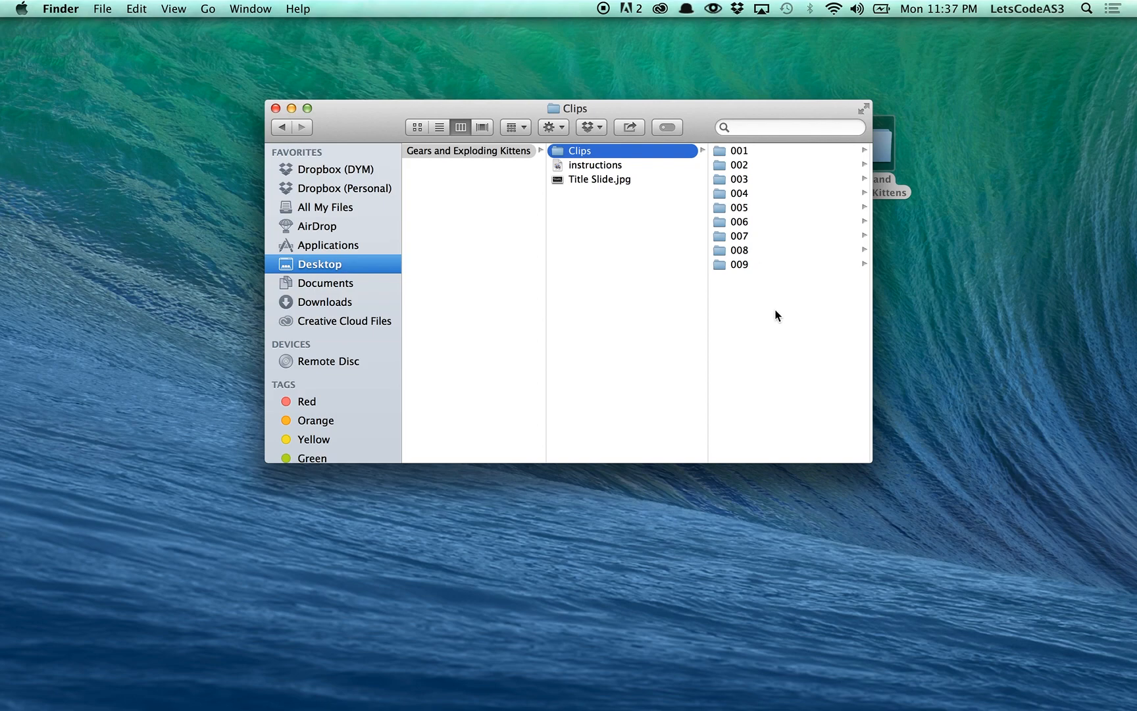
mouse_move(746, 166)
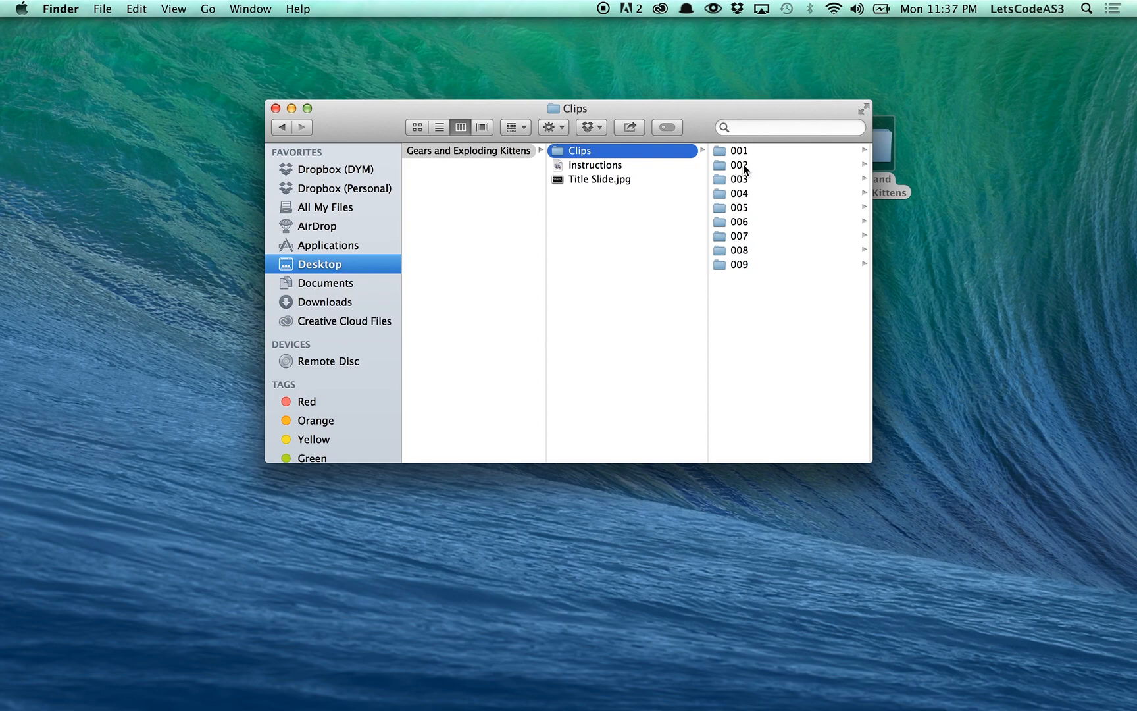
mouse_move(760, 201)
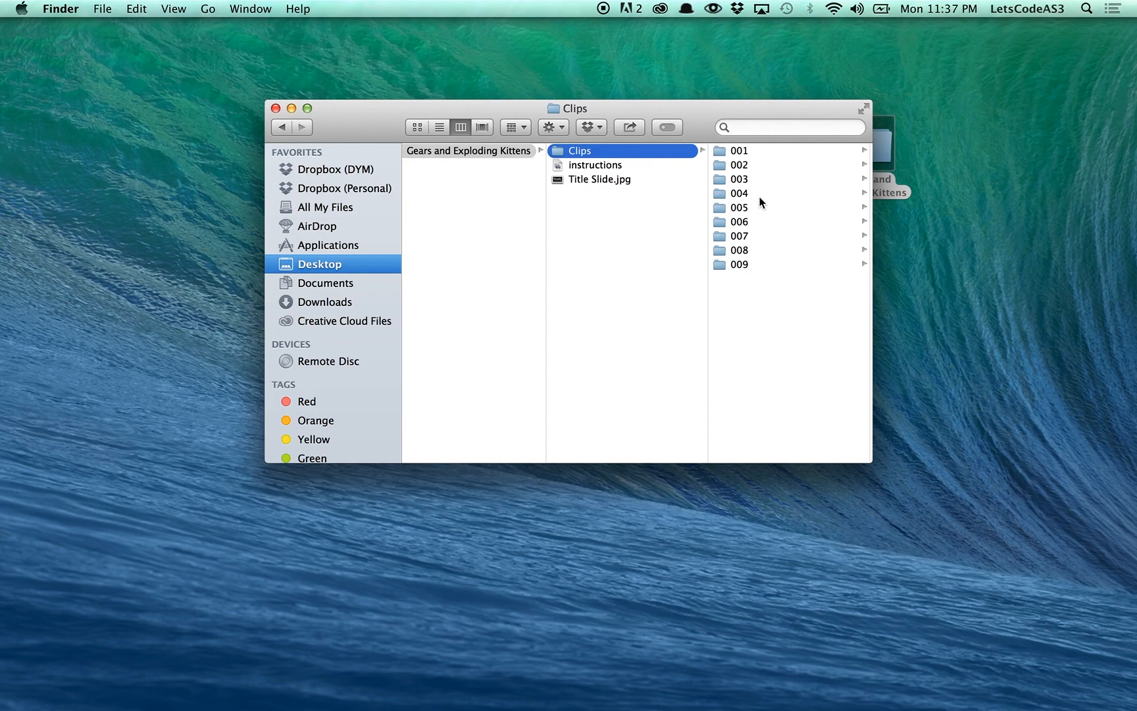
List the clips in level folders 001 and 002, then return to folder 001.
click(739, 150)
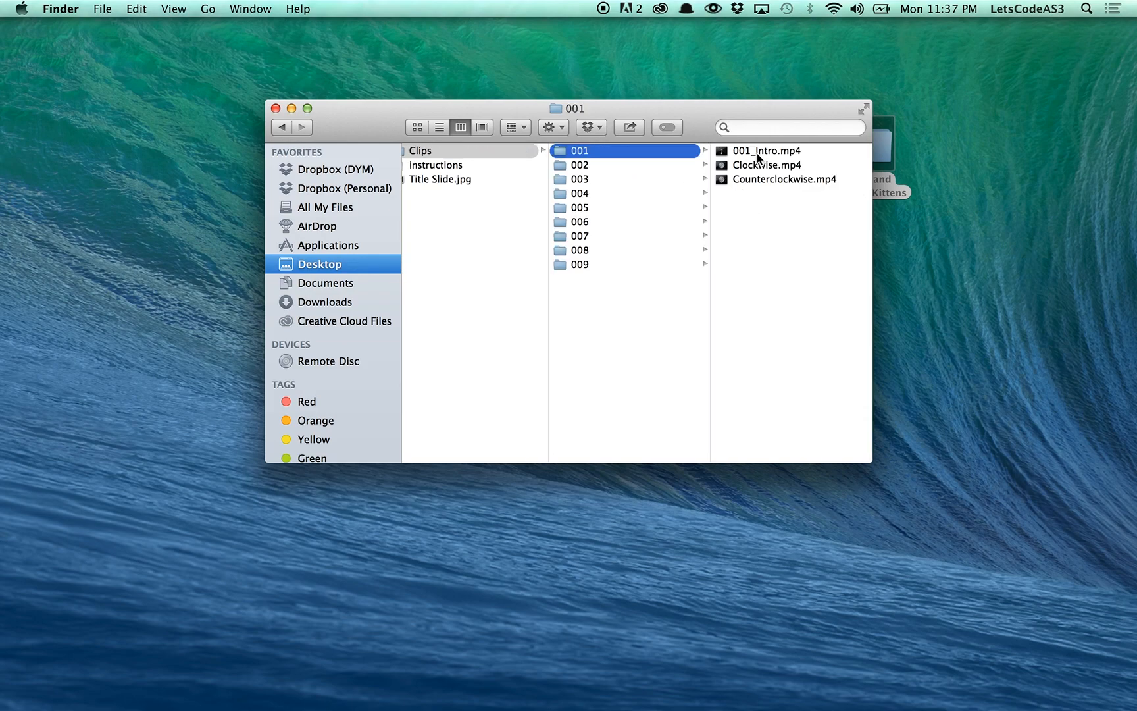
mouse_move(818, 181)
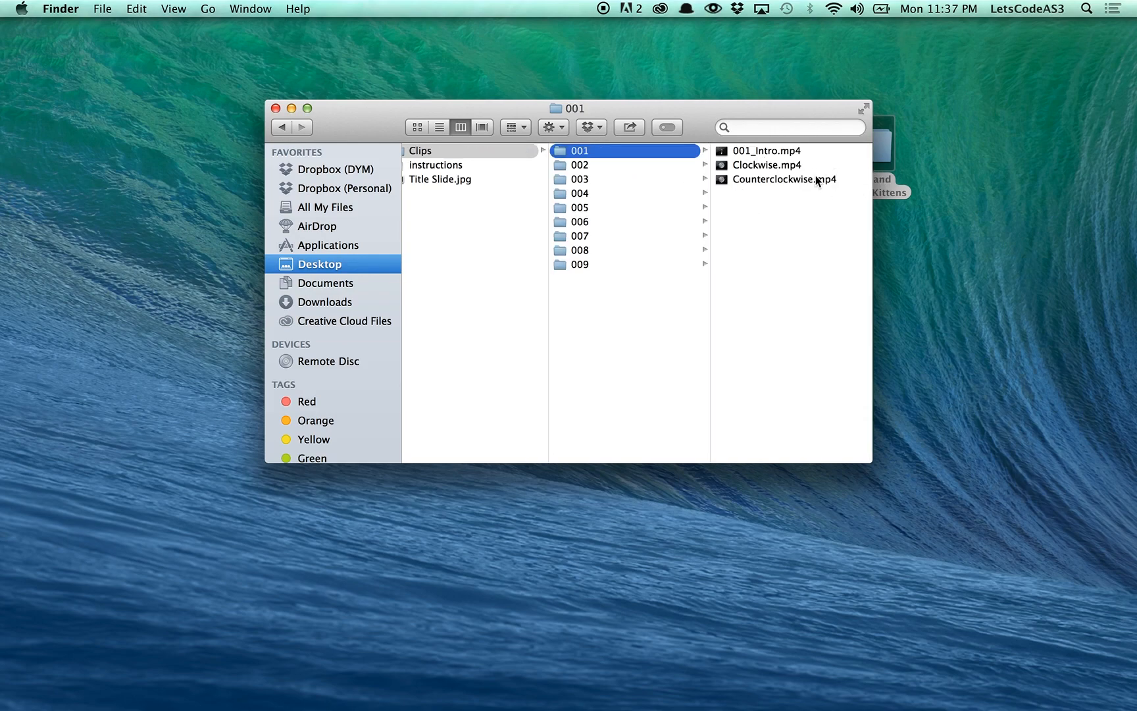
mouse_move(817, 155)
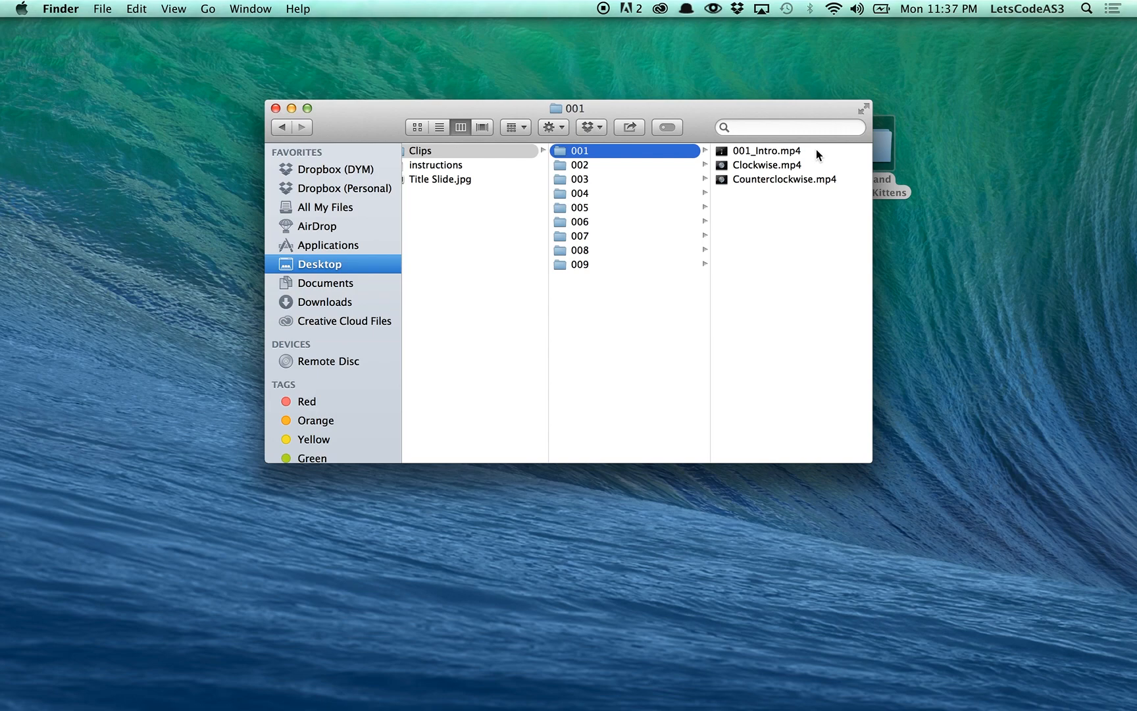
mouse_move(817, 179)
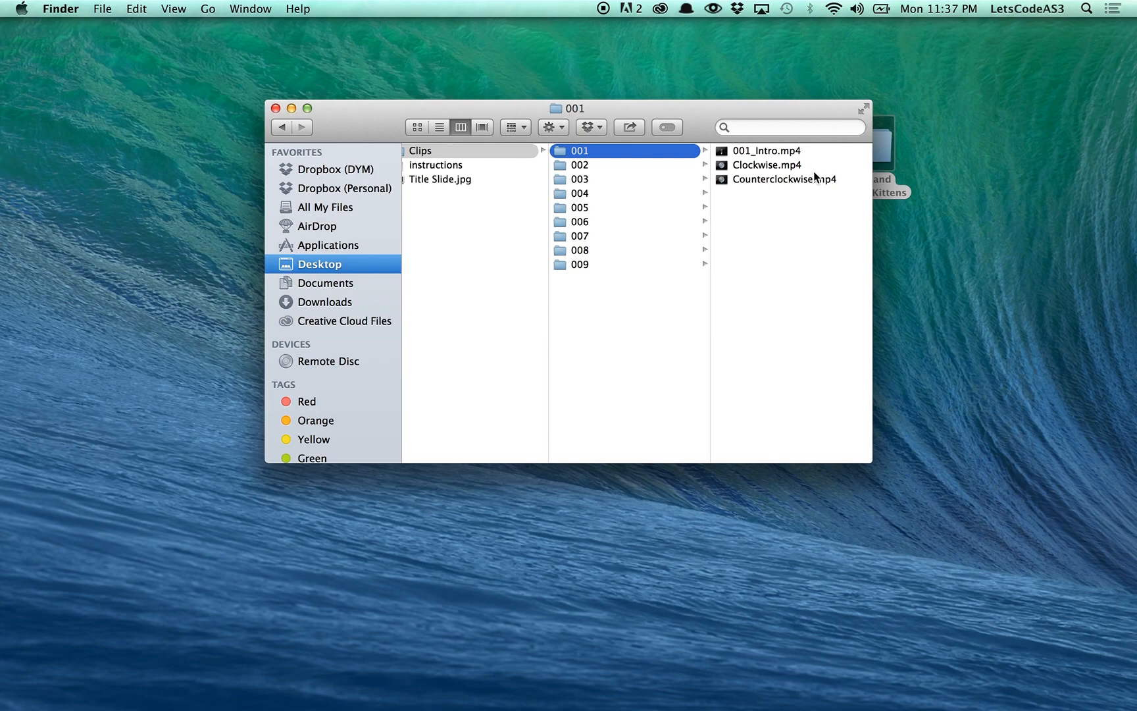
mouse_move(812, 236)
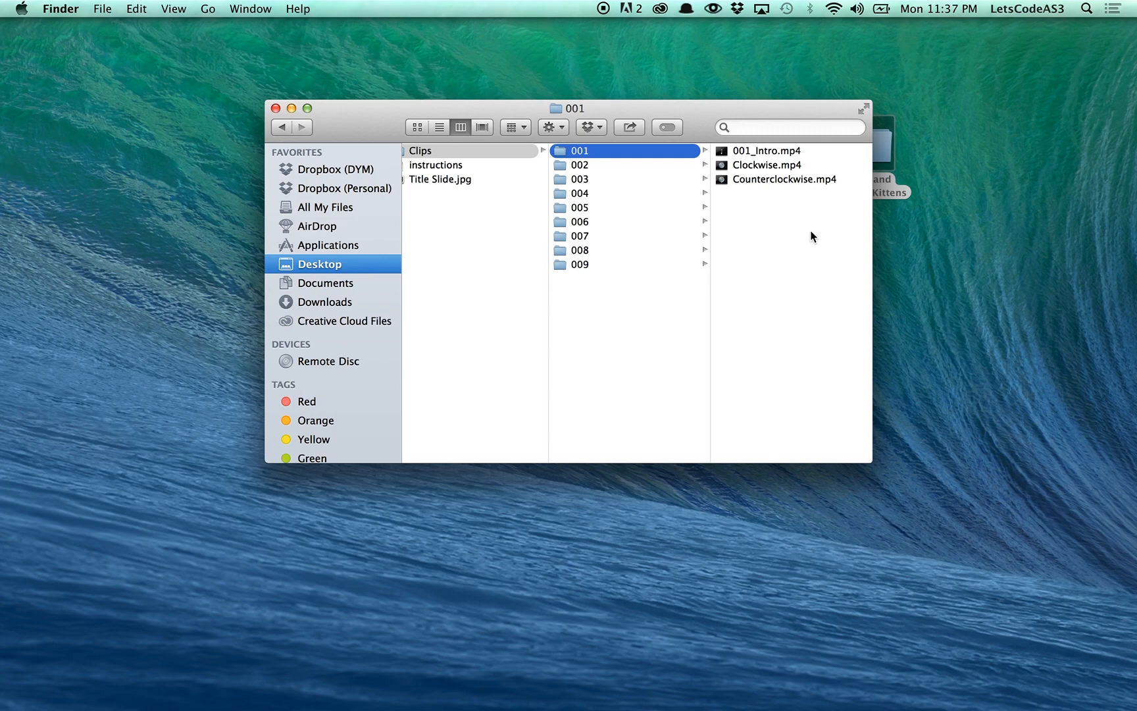
mouse_move(810, 244)
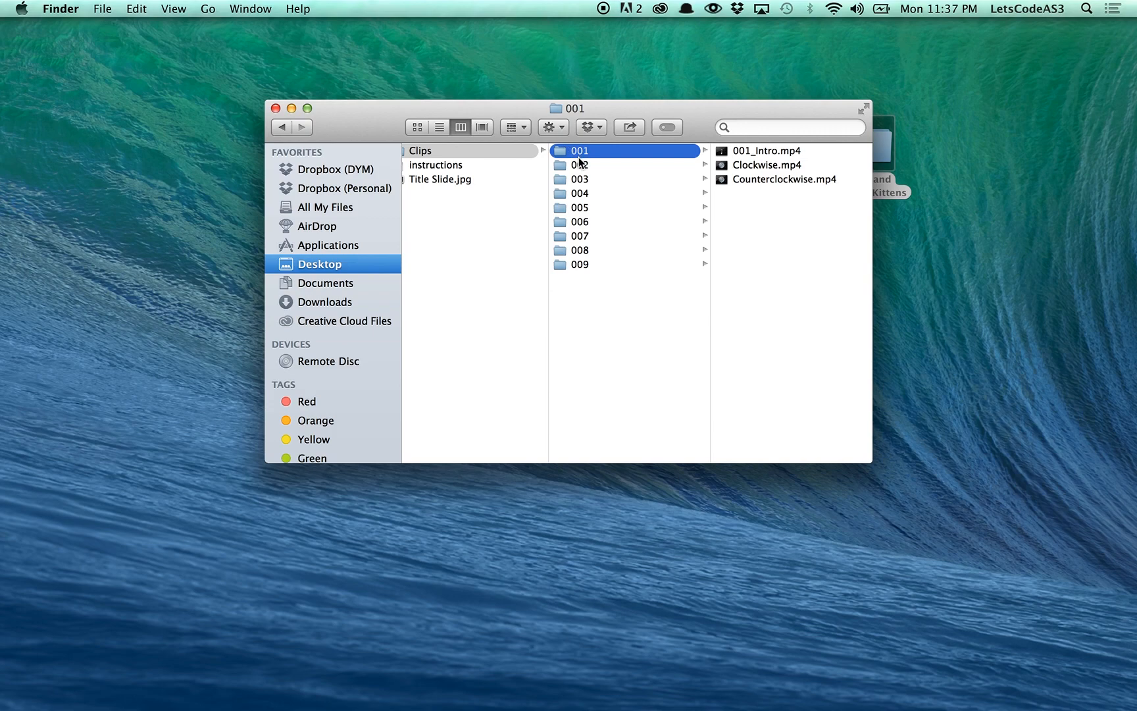
click(577, 221)
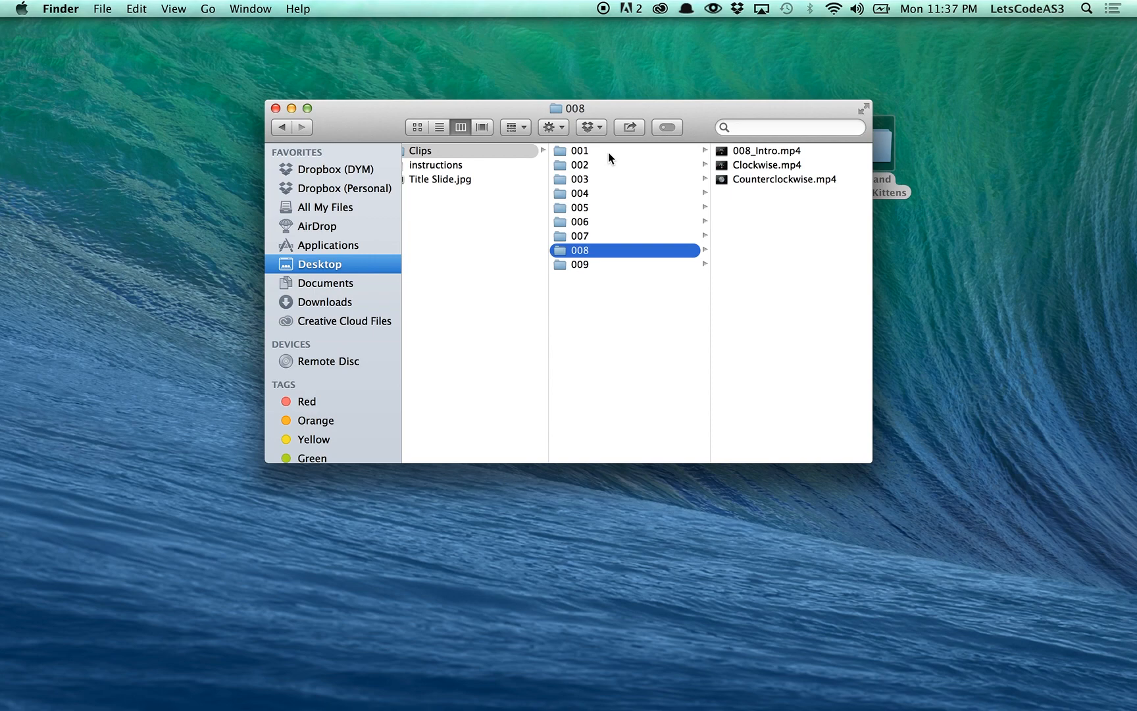
mouse_move(680, 316)
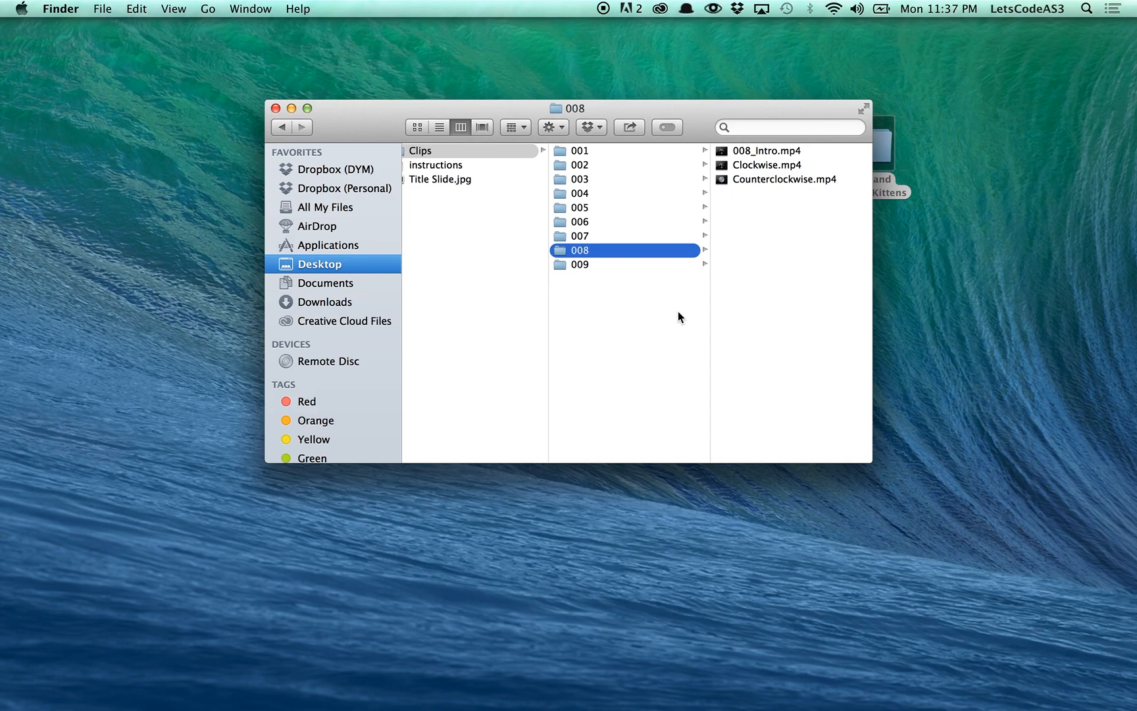
mouse_move(665, 245)
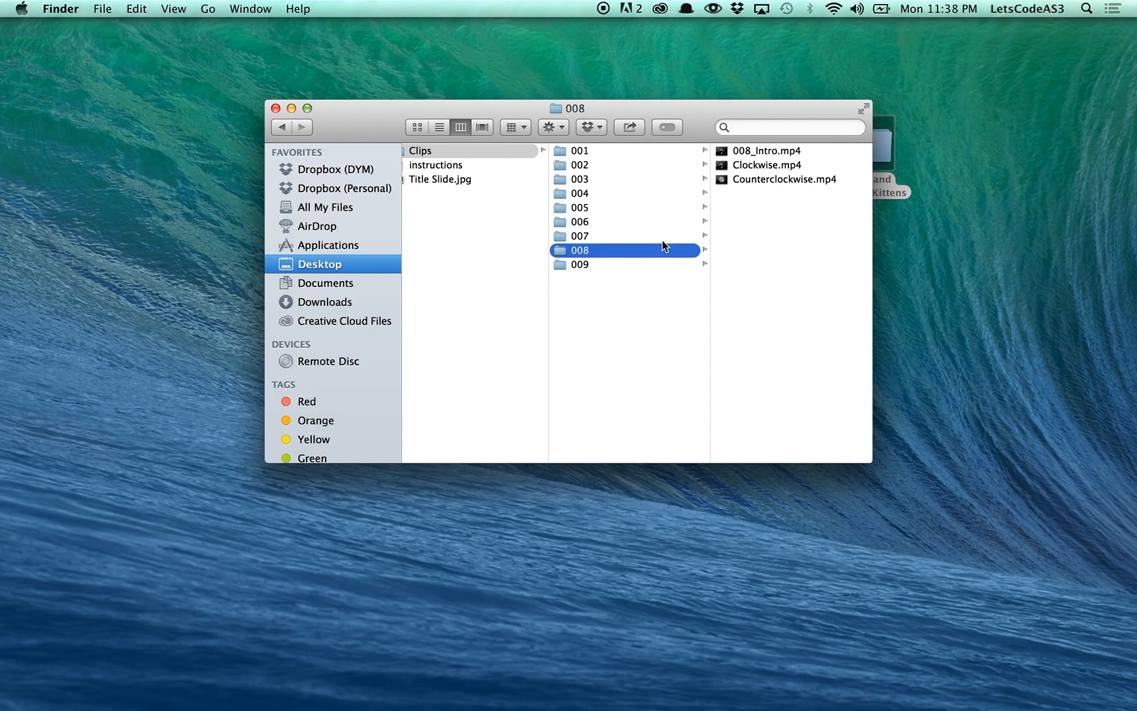
click(578, 150)
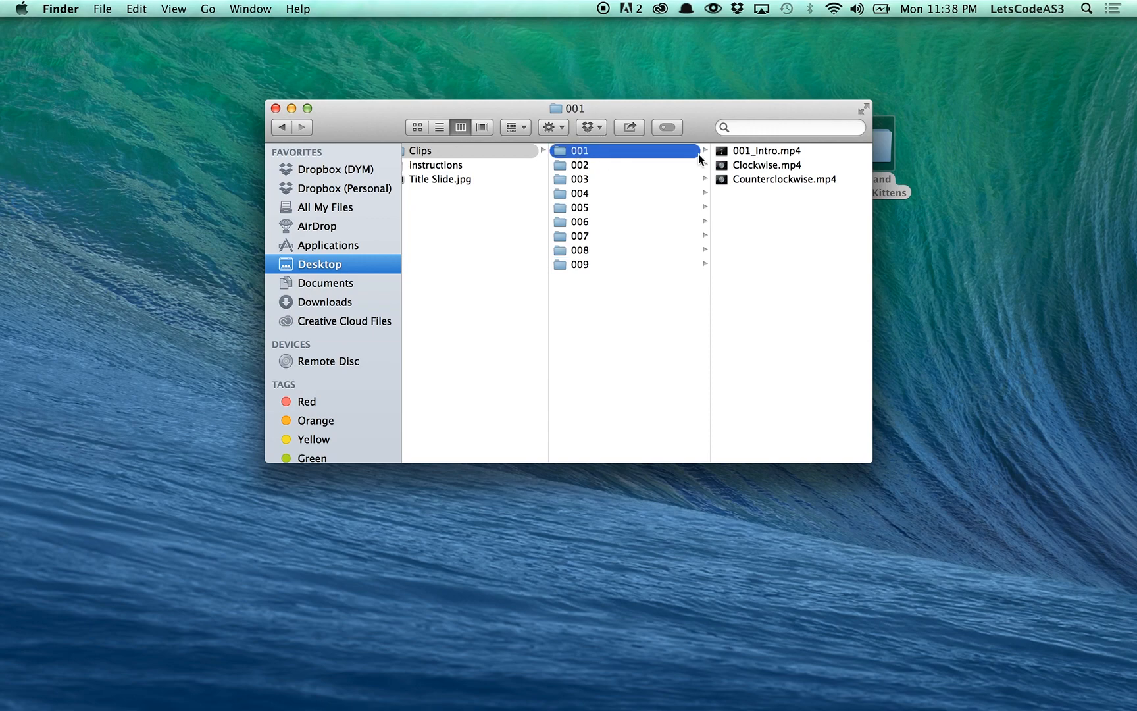
Select level 001's Clockwise.mp4 and play it in Quick Look to the Level Failed ending.
click(766, 150)
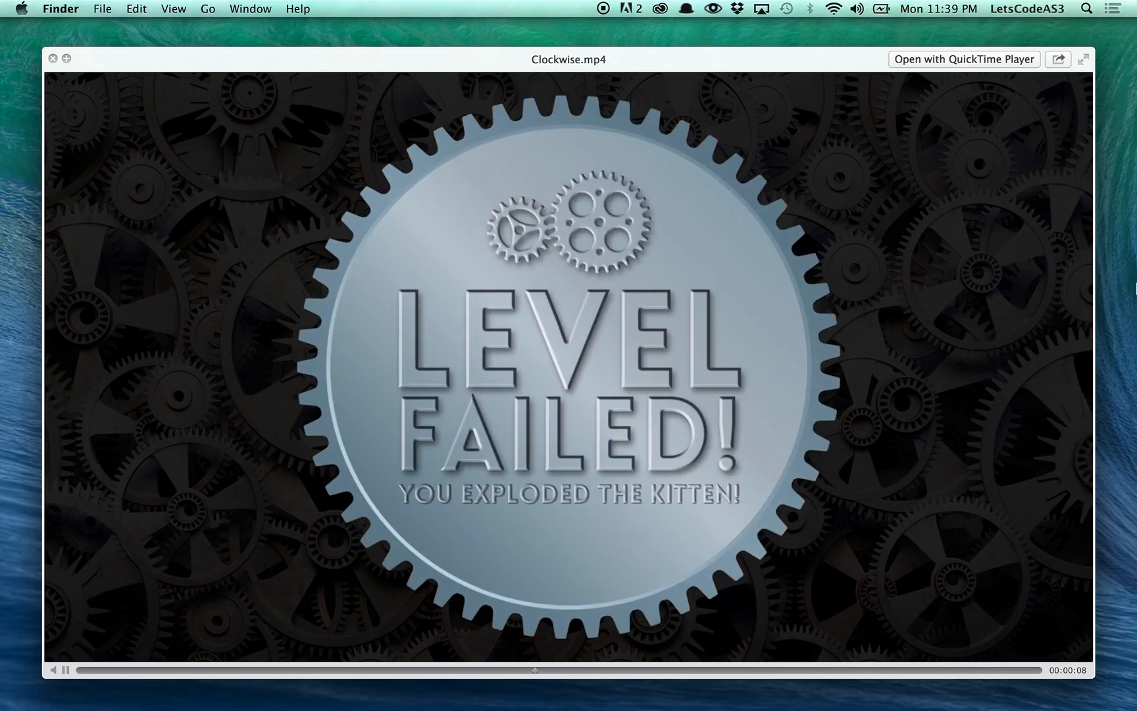
Close the clip preview, check 001's Counterclockwise.mp4 details, then list folder 006's clips.
click(52, 57)
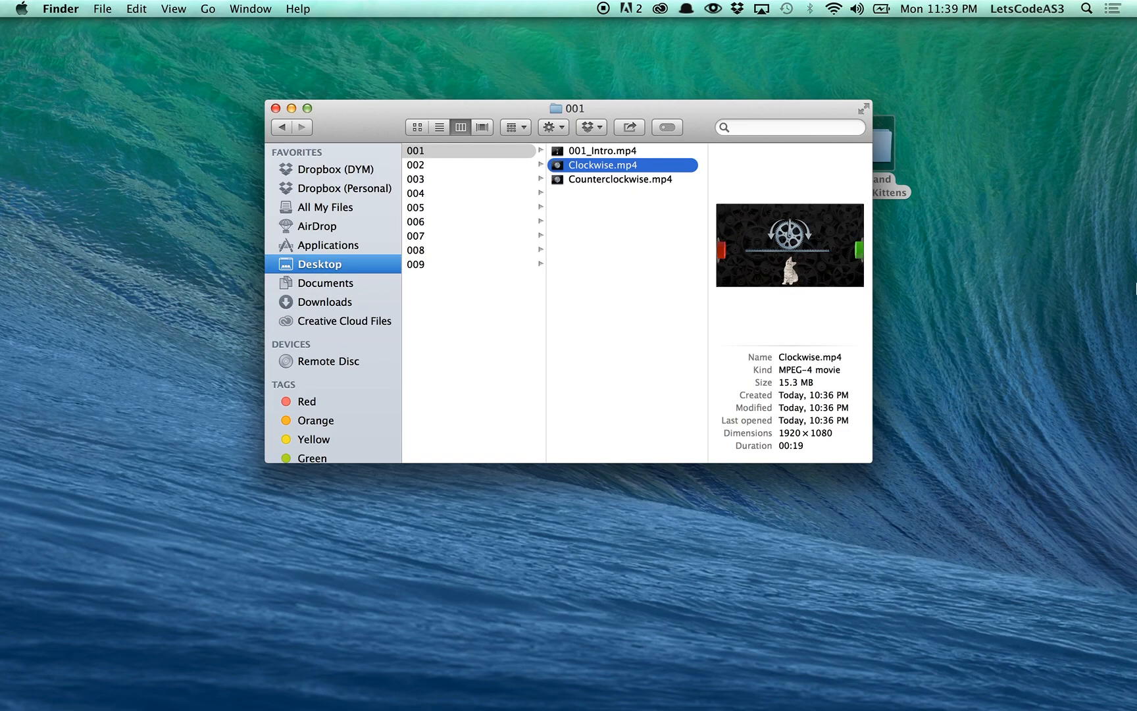
click(621, 179)
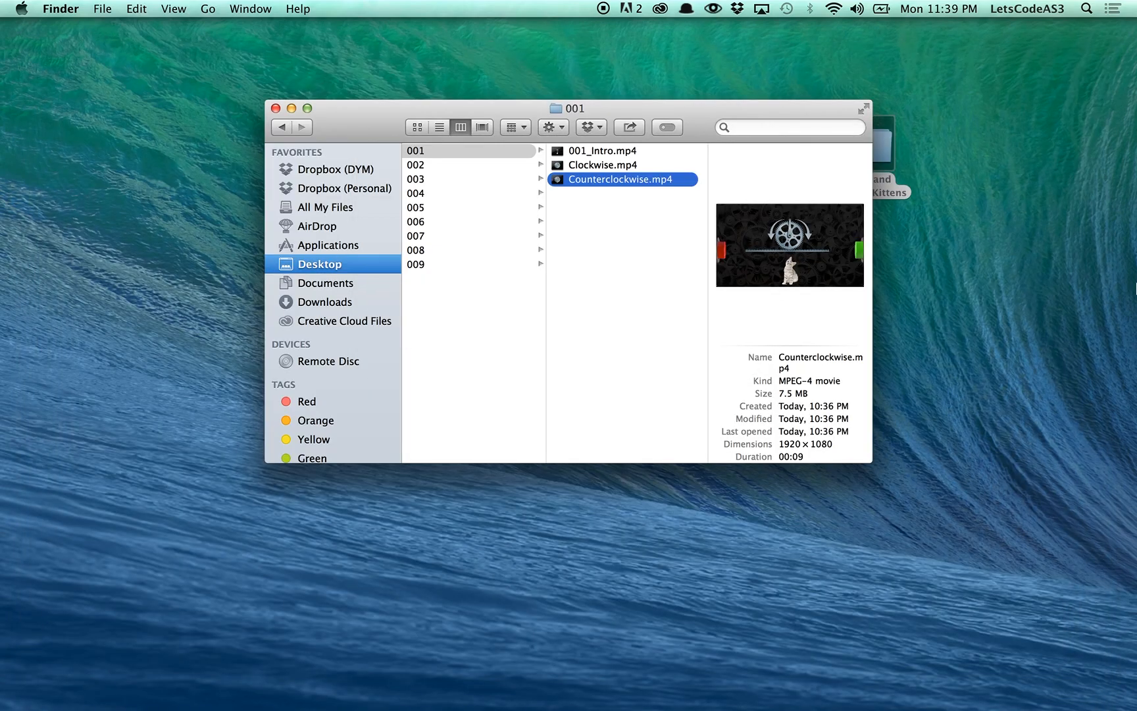
click(433, 150)
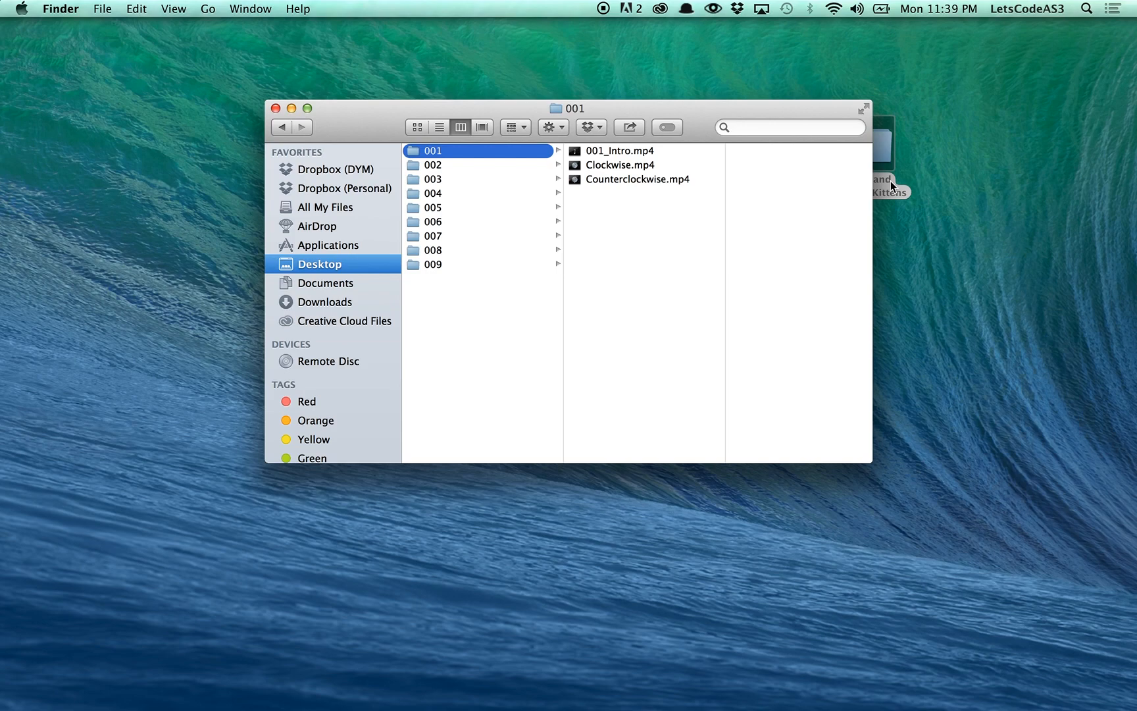
click(431, 221)
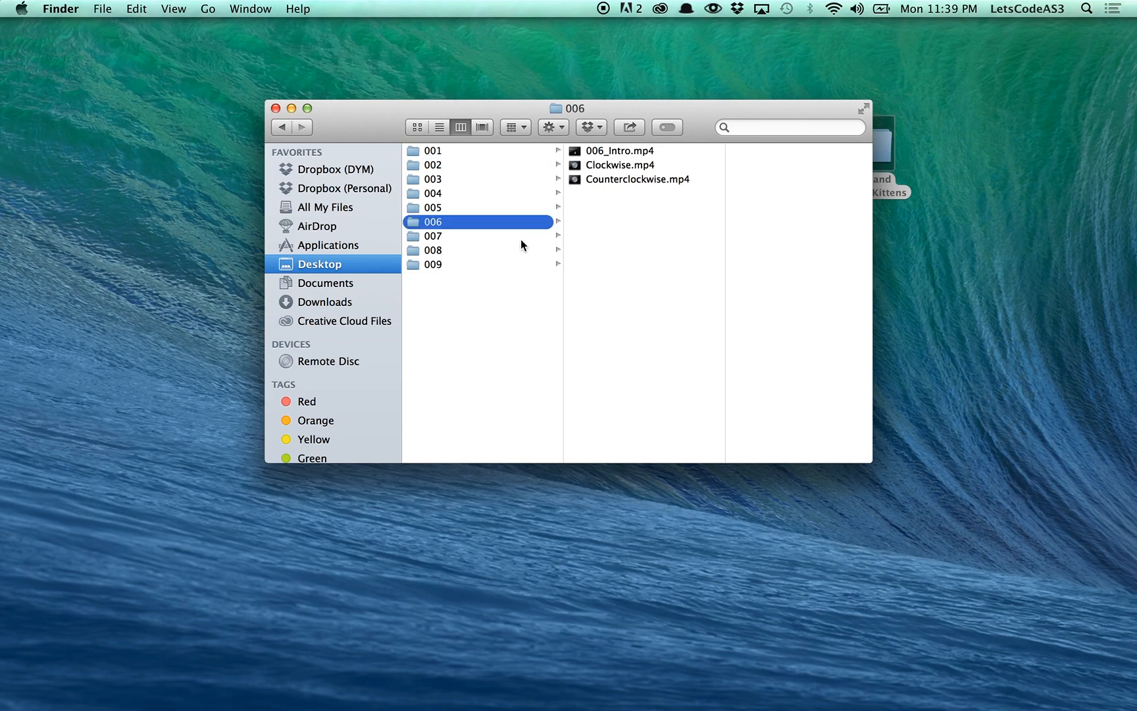
Open level folder 008 and play its Intro and Counterclockwise clips in Quick Look.
click(432, 250)
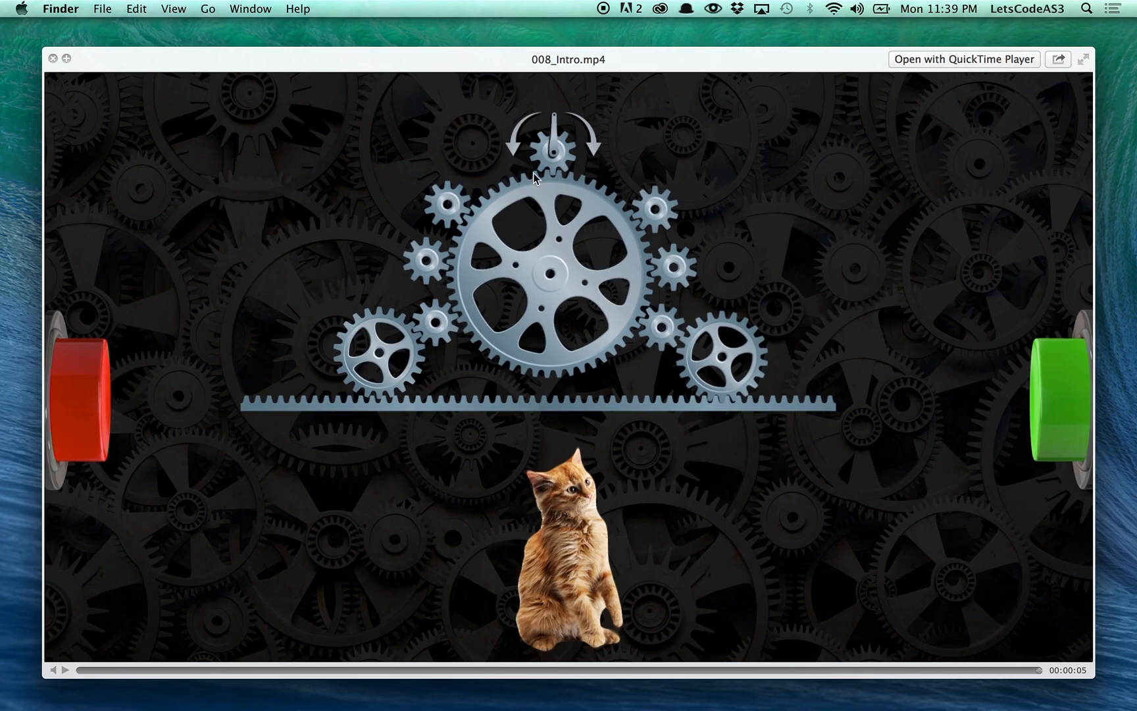
mouse_move(1043, 437)
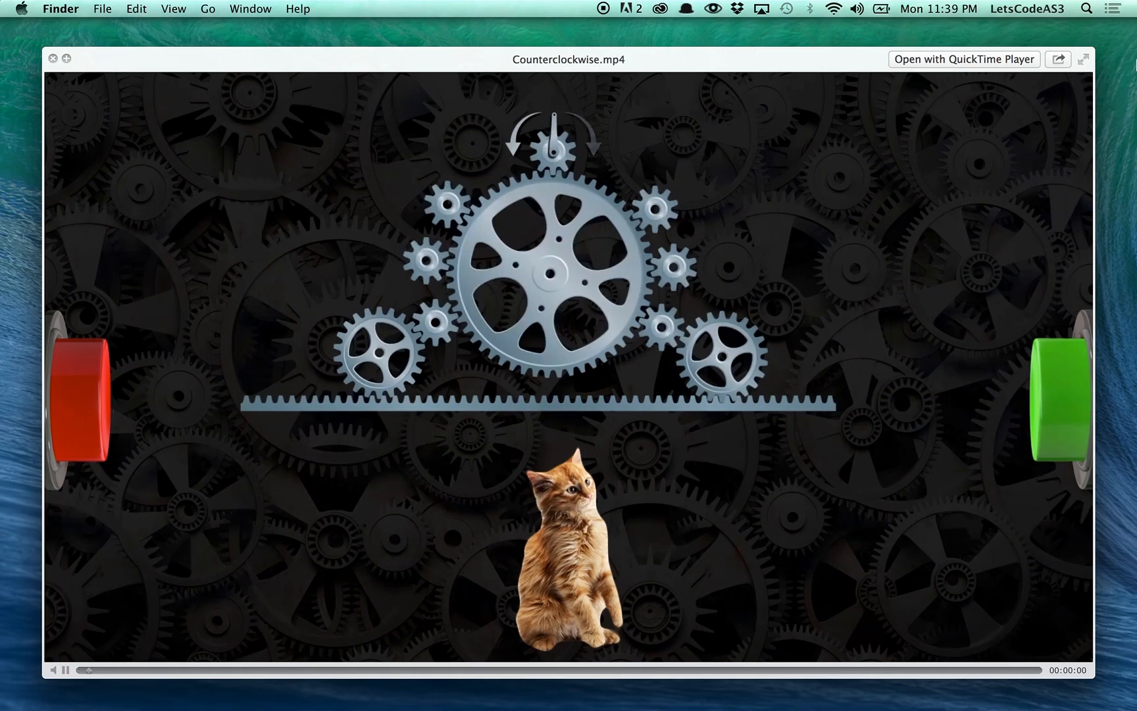
click(63, 668)
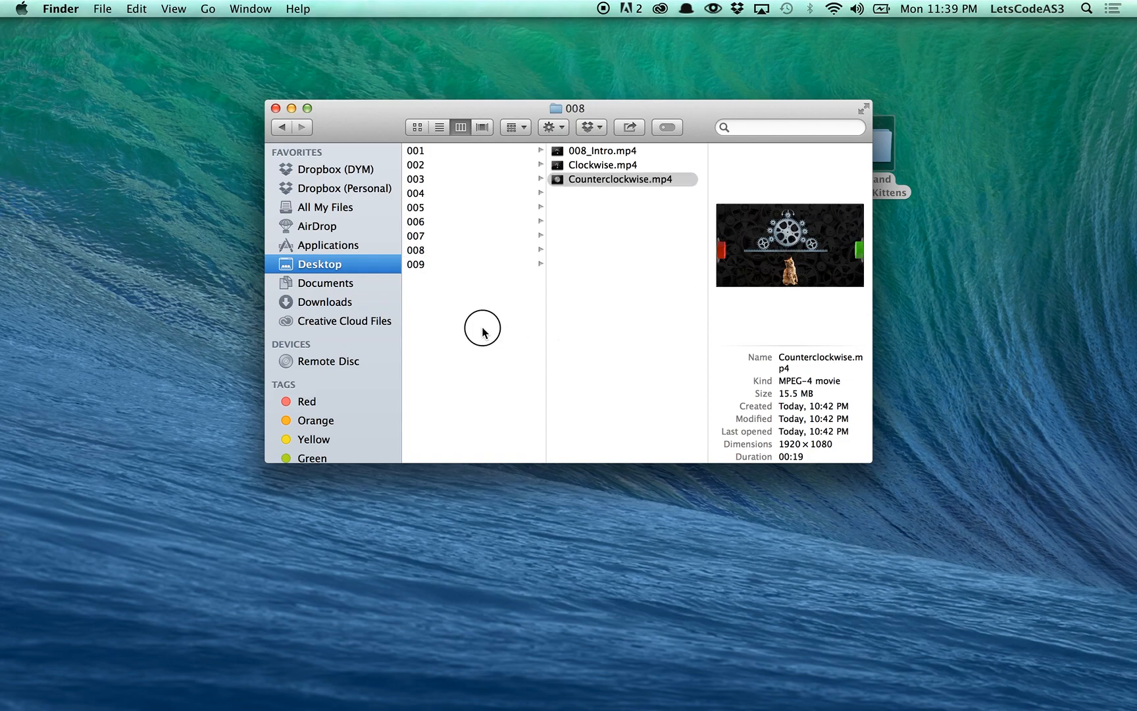
Go back up through Clips to the project folder and select the instructions PDF.
click(282, 127)
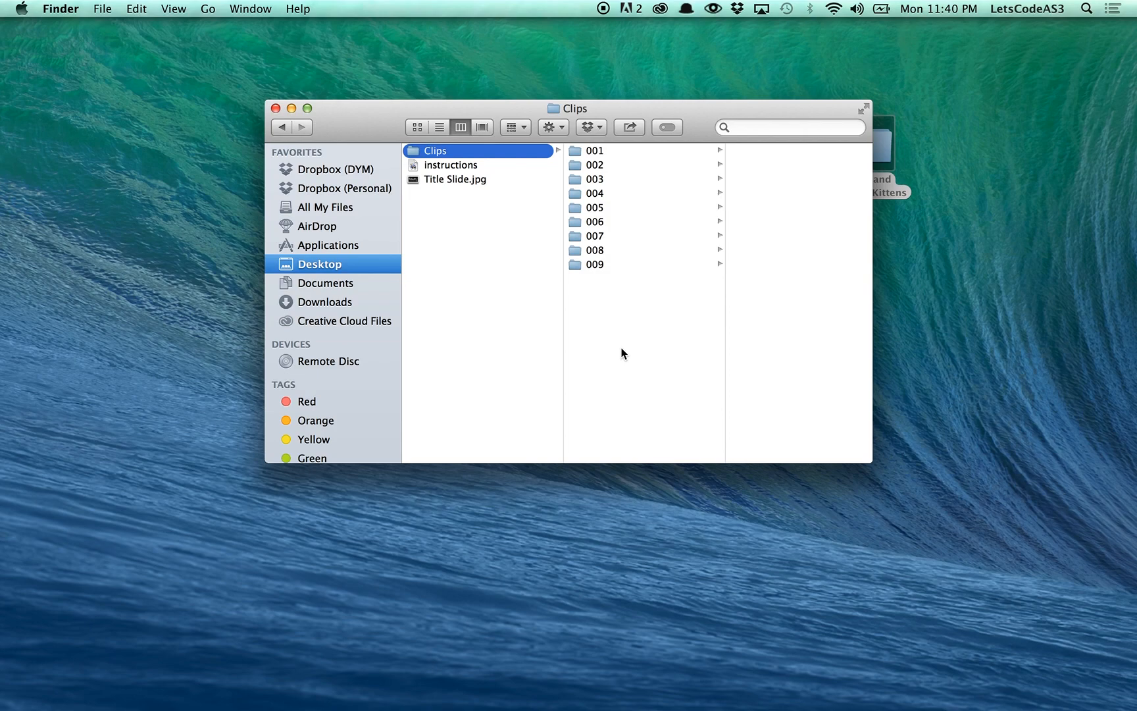
mouse_move(490, 211)
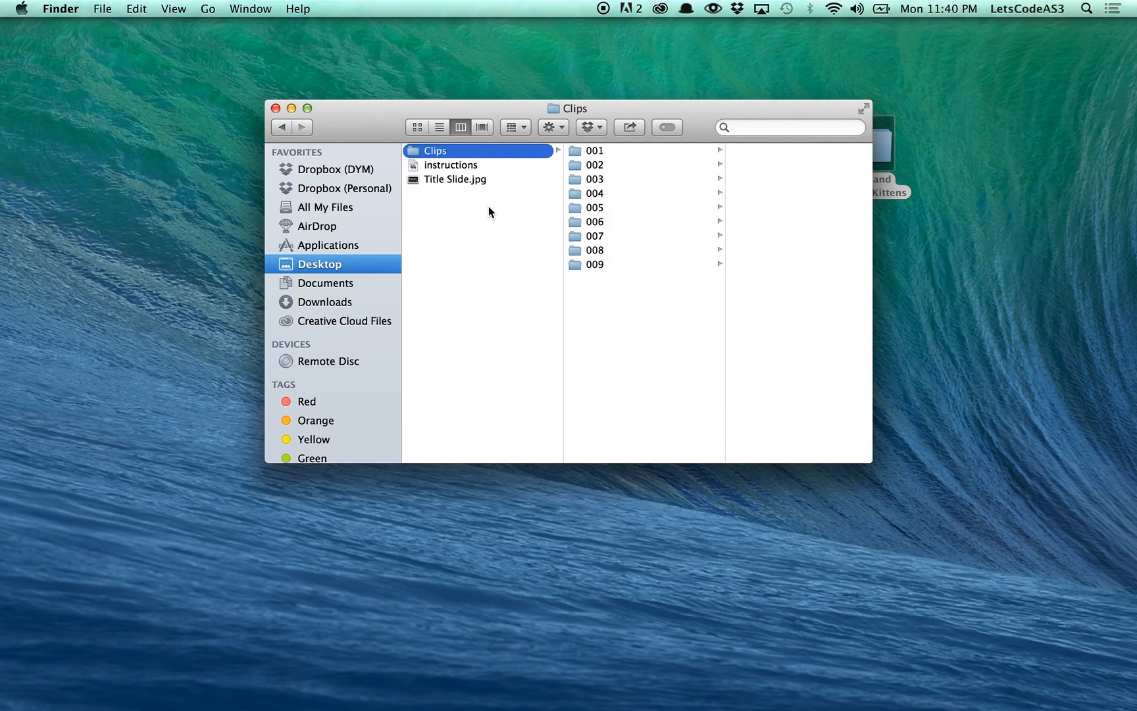
click(450, 164)
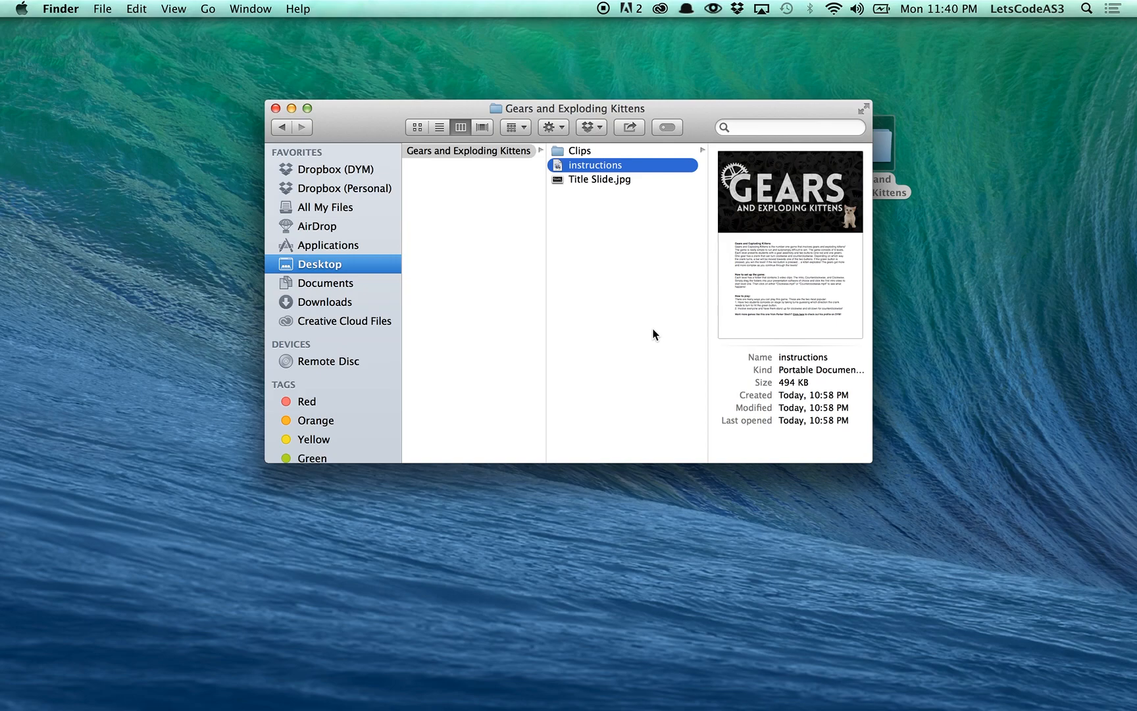
mouse_move(573, 321)
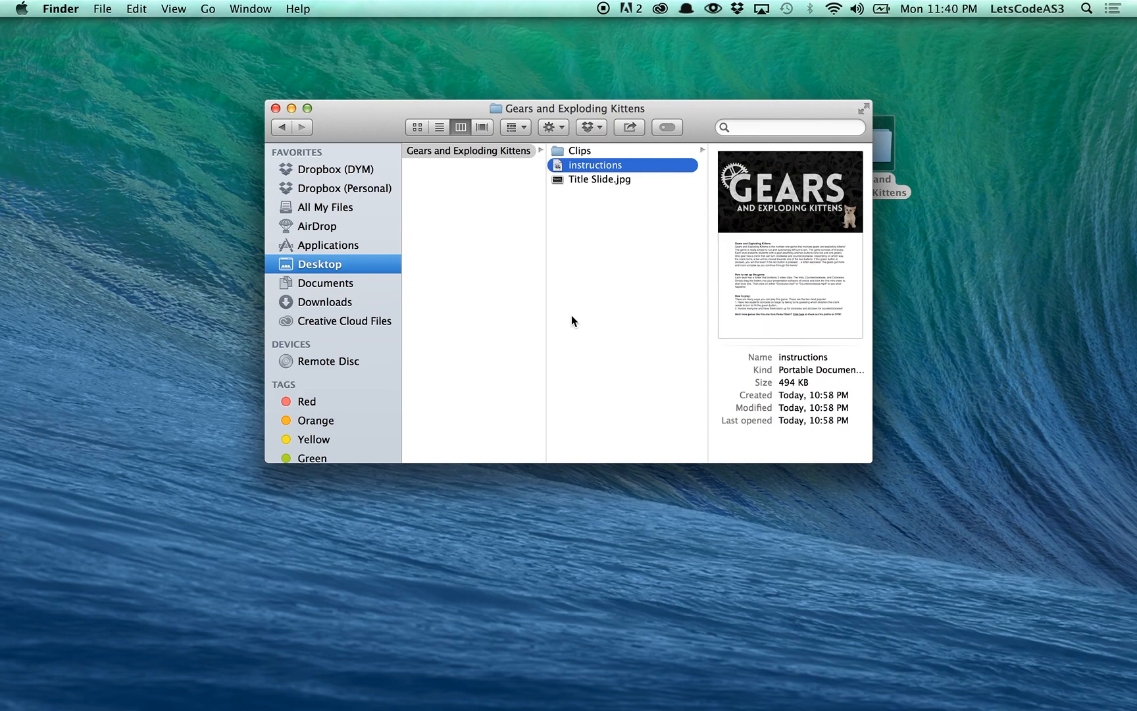
mouse_move(635, 340)
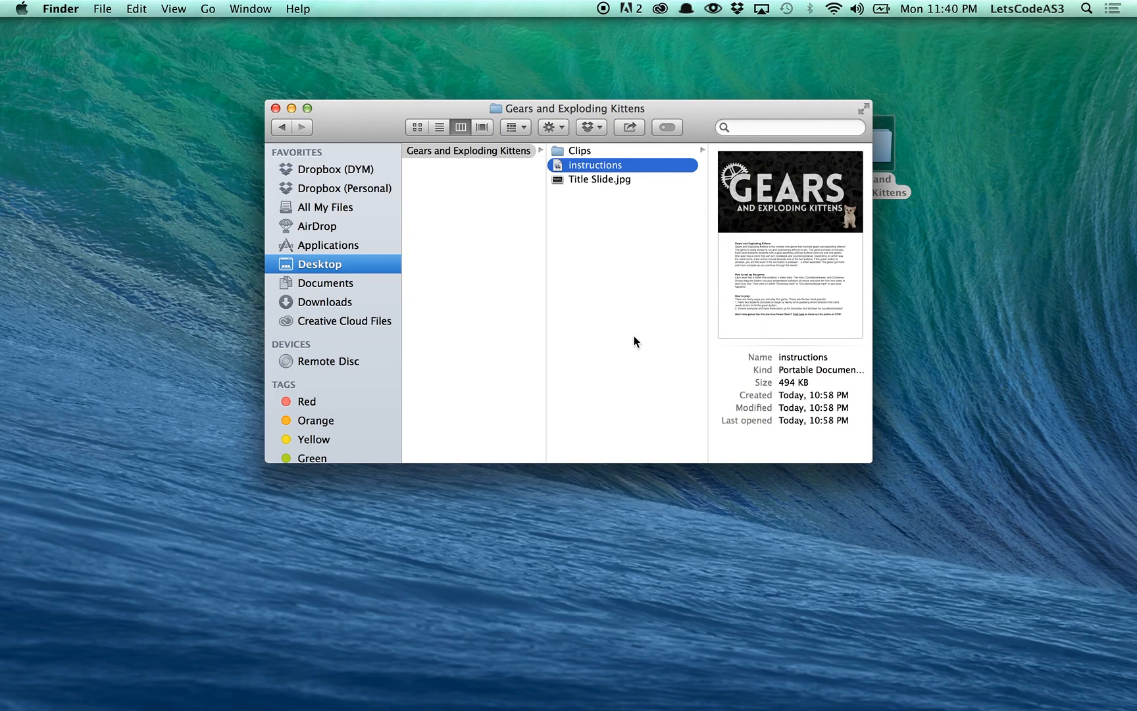